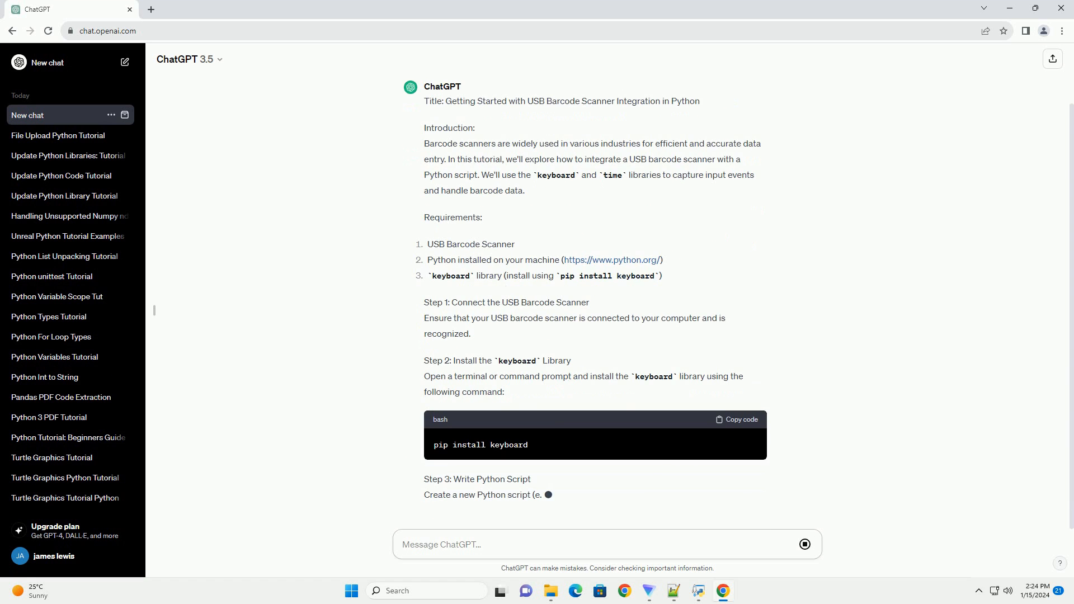
- Scroll through the streaming tutorial past the Python script that reads scanner input and its explanation
{"action": "scroll", "scroll_direction": "down", "scroll_amount": 3}
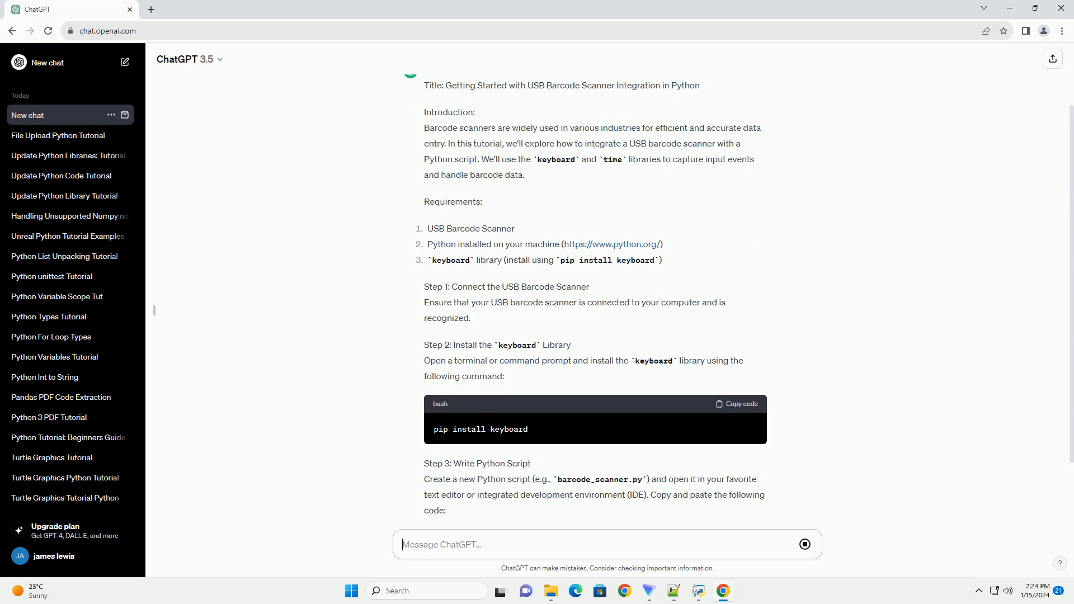
{"action": "scroll", "scroll_direction": "down", "scroll_amount": 3}
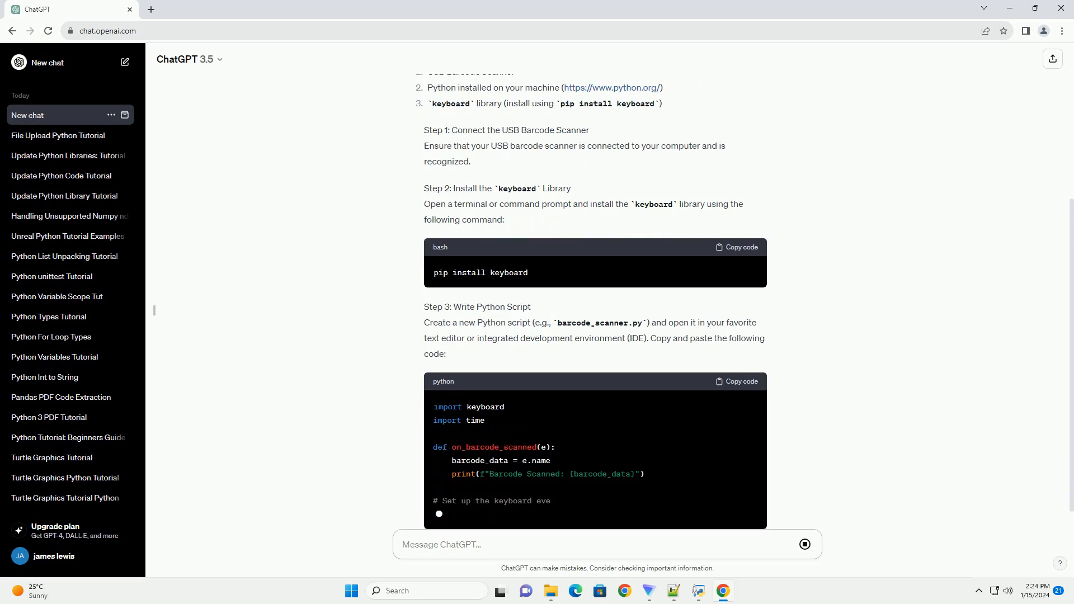
{"action": "scroll", "scroll_direction": "down", "scroll_amount": 3}
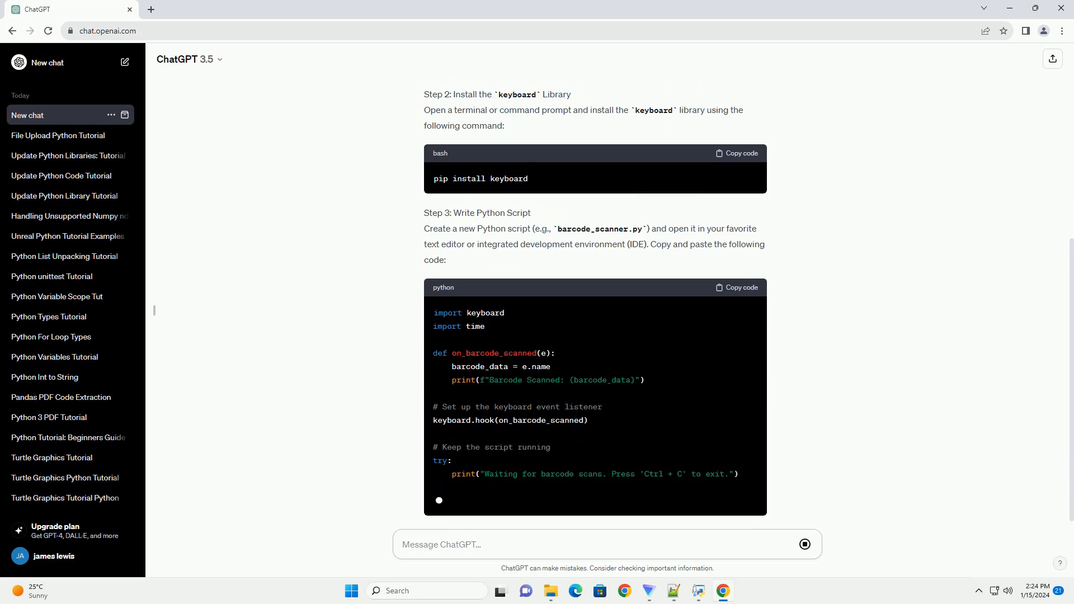
{"action": "scroll", "scroll_direction": "down", "scroll_amount": 3}
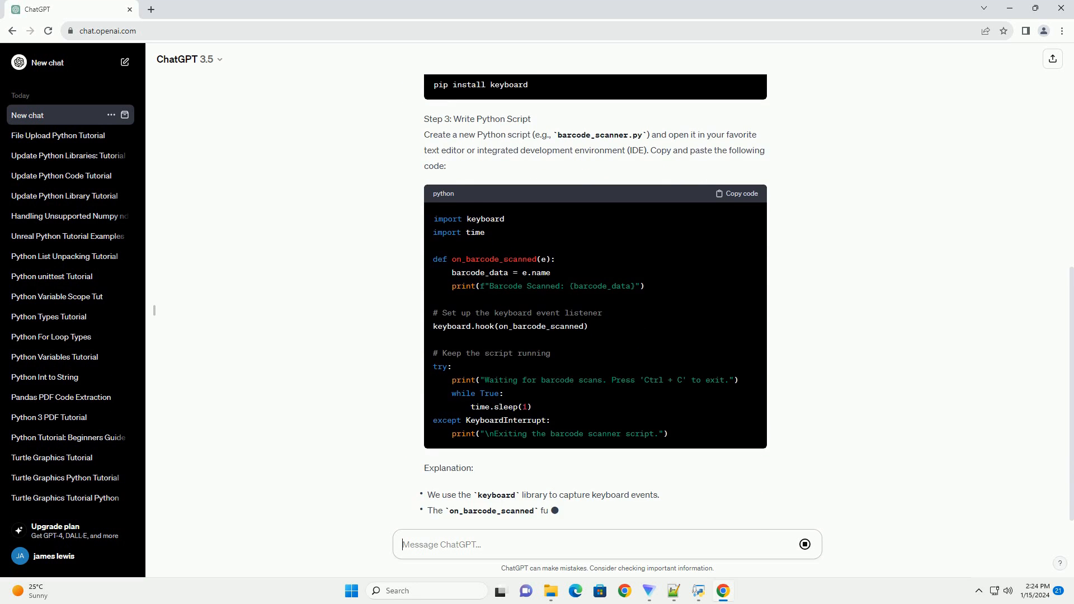
{"action": "scroll", "scroll_direction": "down", "scroll_amount": 3}
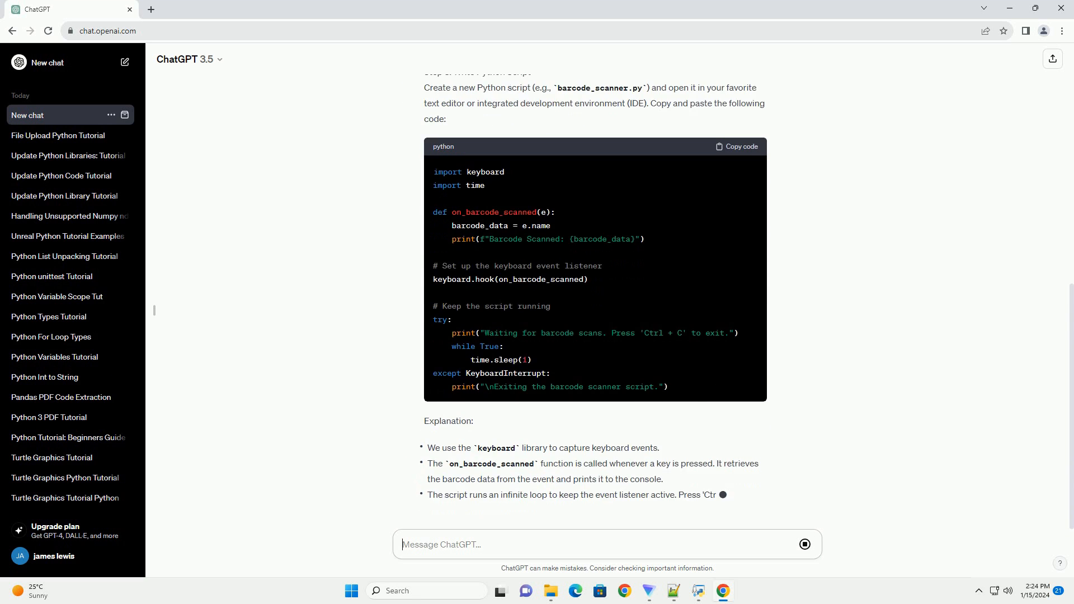
{"action": "scroll", "scroll_direction": "down", "scroll_amount": 3}
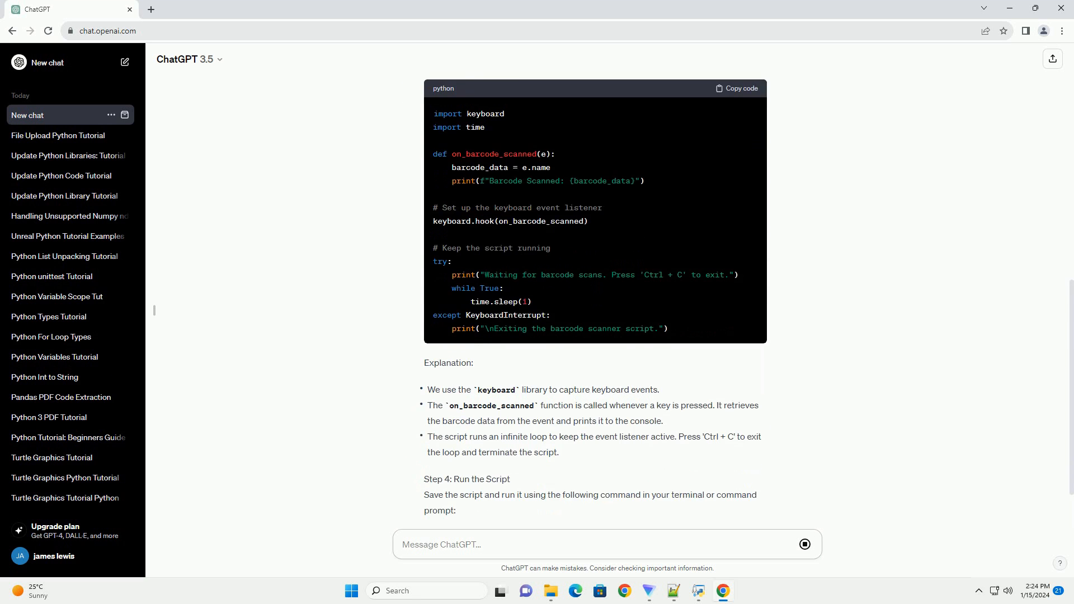
{"action": "scroll", "scroll_direction": "down", "scroll_amount": 3}
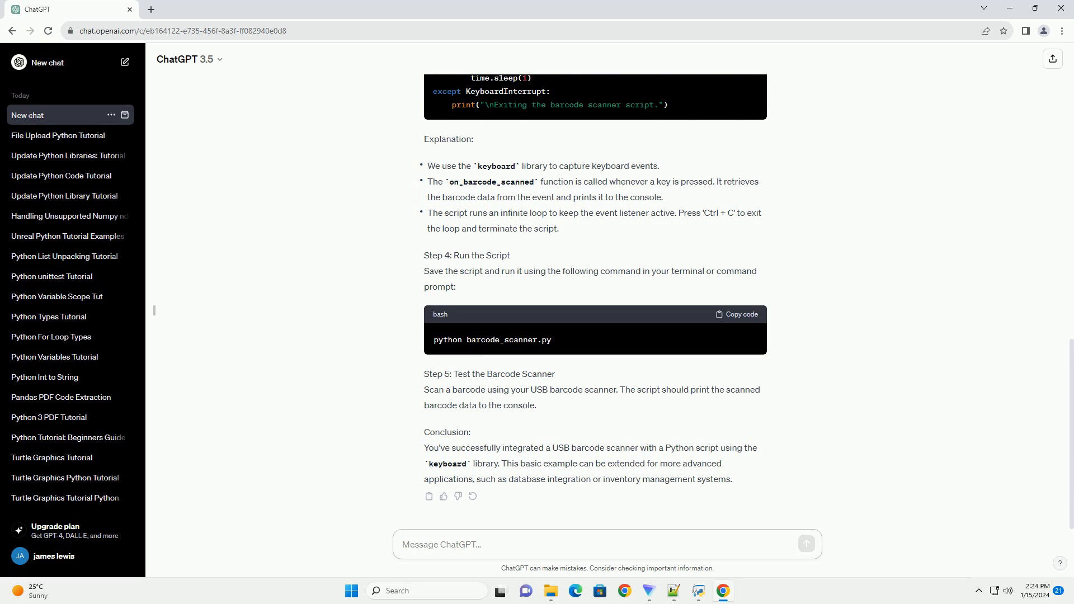
- View the completed response's Step 4 (run the script), Step 5 (test the scanner) and Conclusion
{"action": "left_click", "coordinate": [603, 543]}
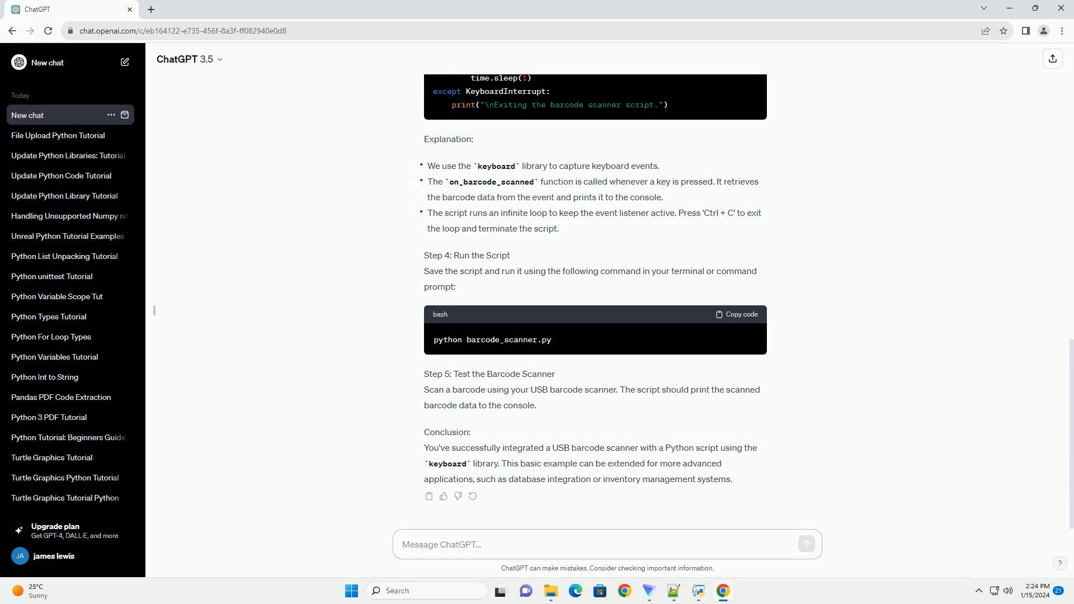
{"action": "left_click", "coordinate": [606, 544]}
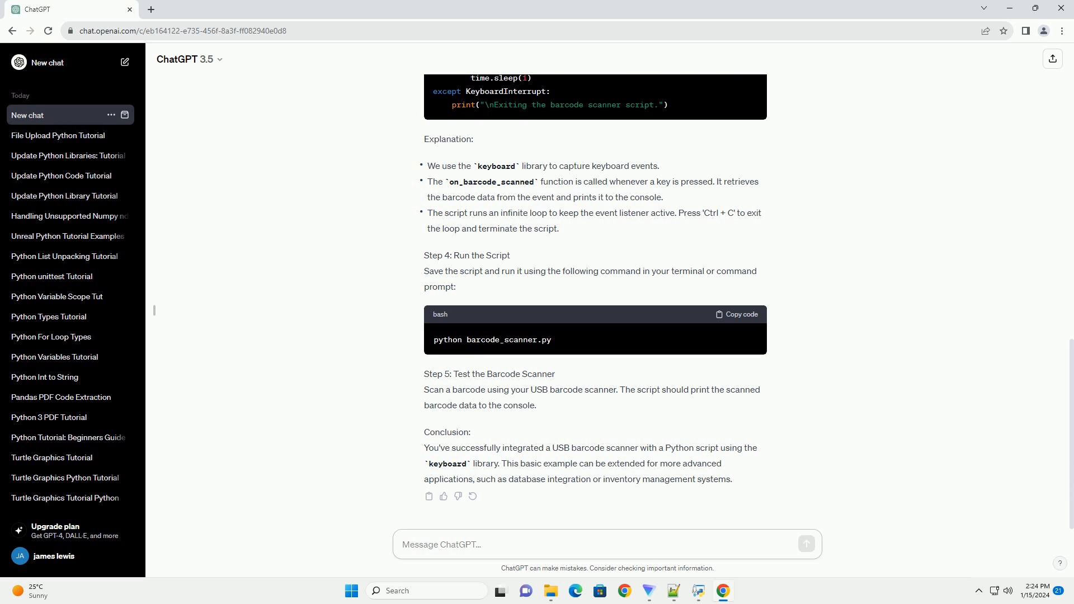
{"action": "left_click", "coordinate": [605, 545]}
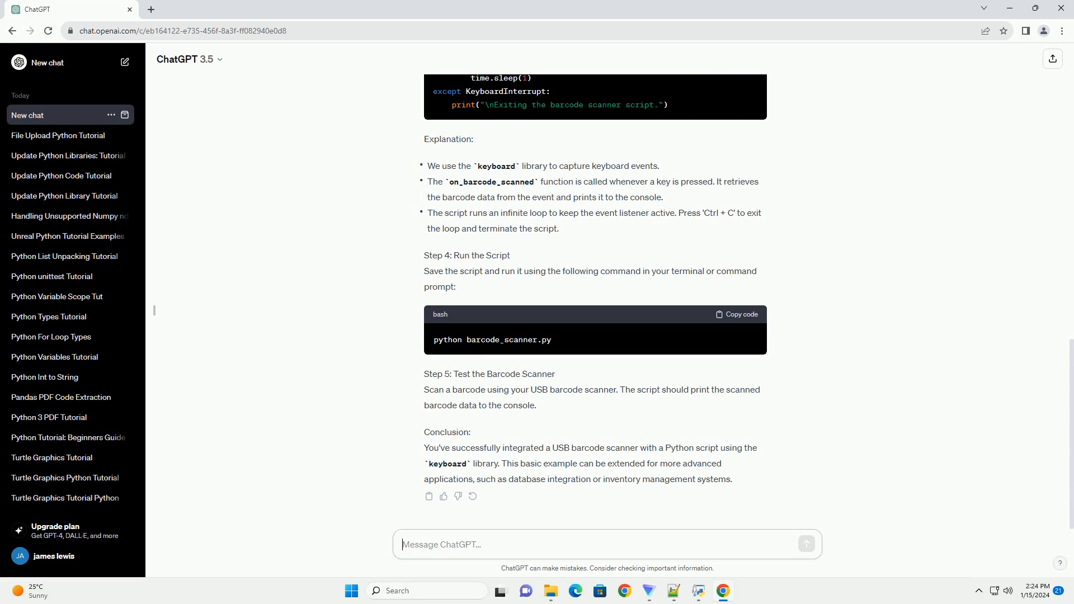